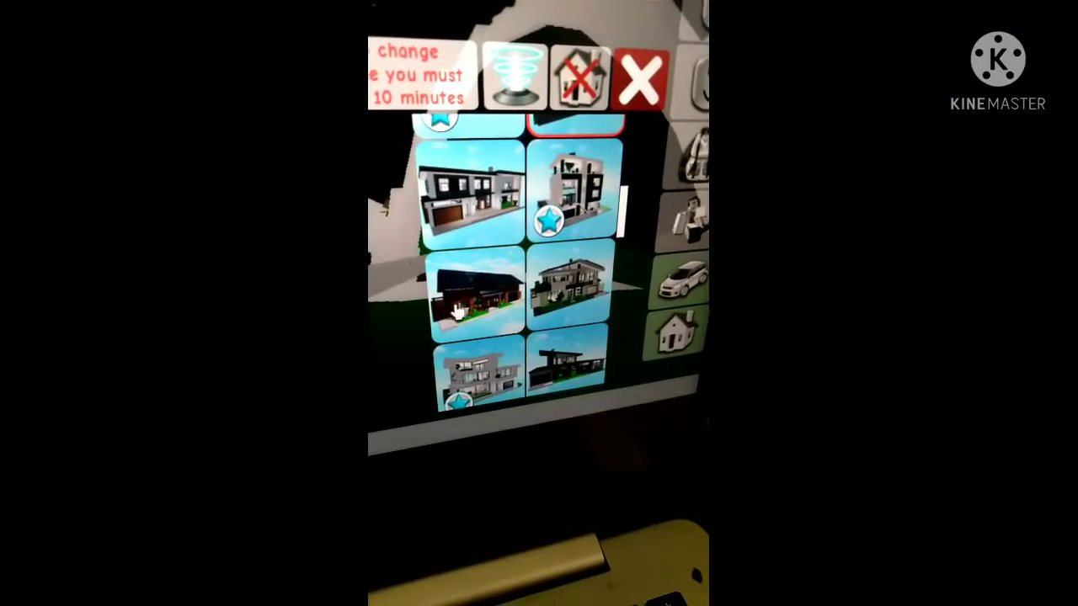
- Select the dark modern house, bringing up the 'Choose selected house?' confirmation
left_click(475, 295)
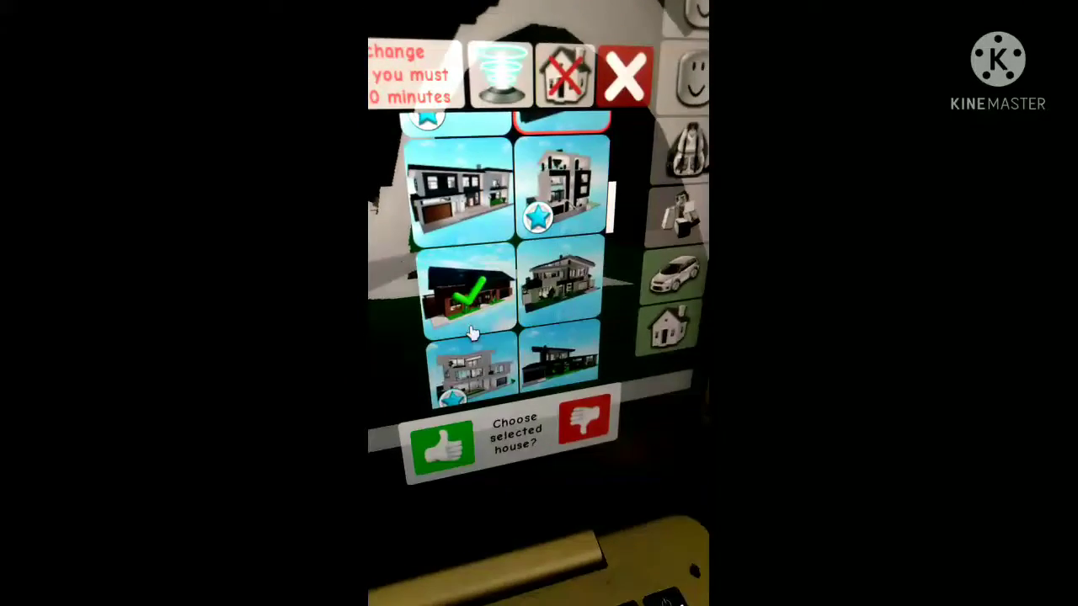